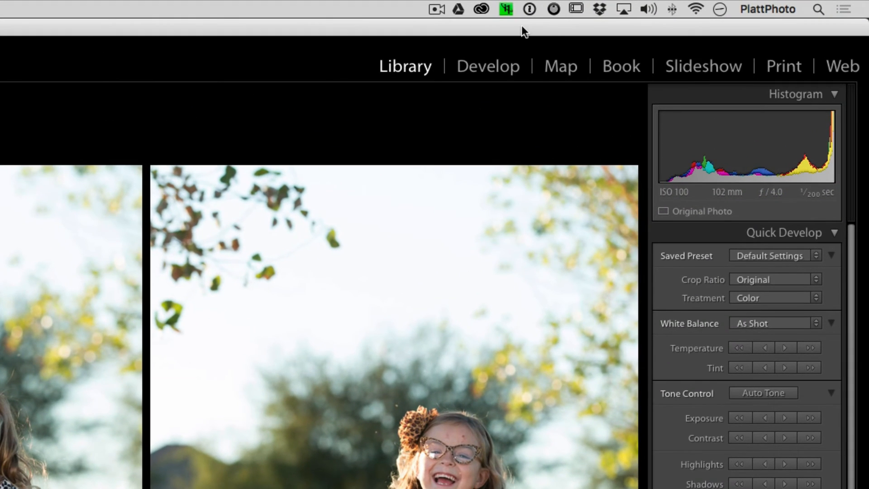
pyautogui.moveTo(557, 15)
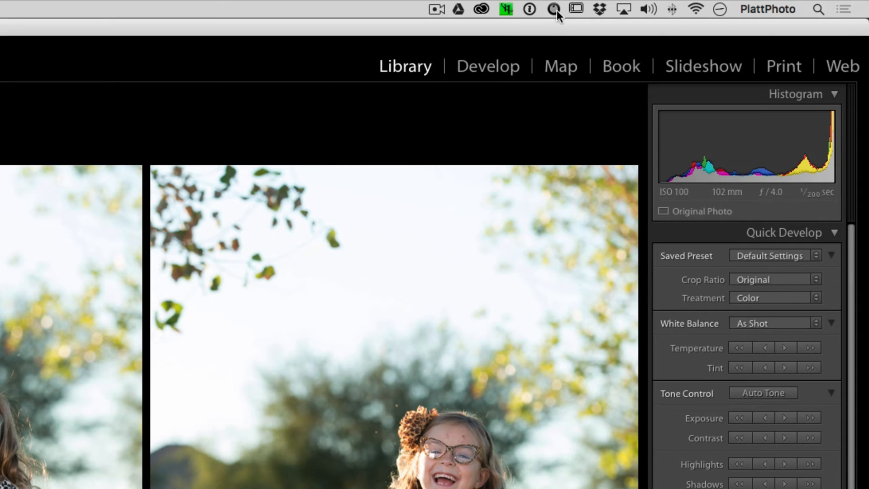
pyautogui.moveTo(554, 16)
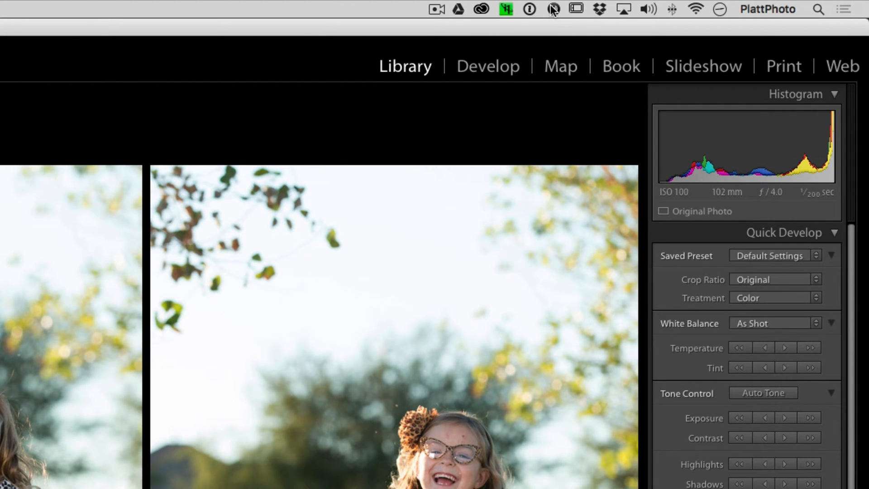
# Show the Shuttle menu-bar menu with Lightroom CC as the active setting.
pyautogui.click(553, 9)
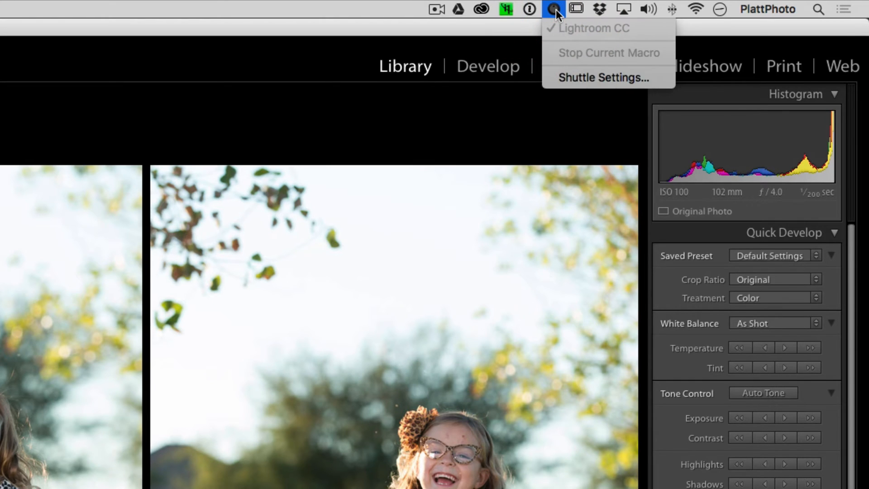
pyautogui.moveTo(613, 37)
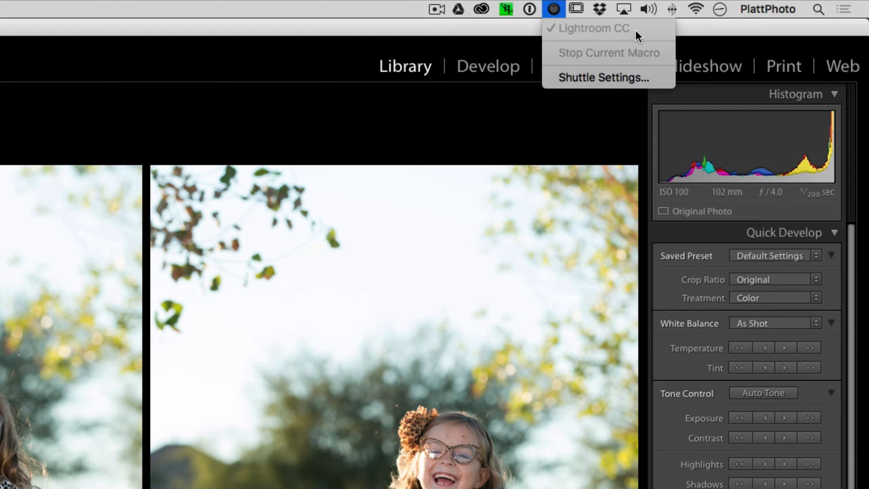
pyautogui.moveTo(644, 54)
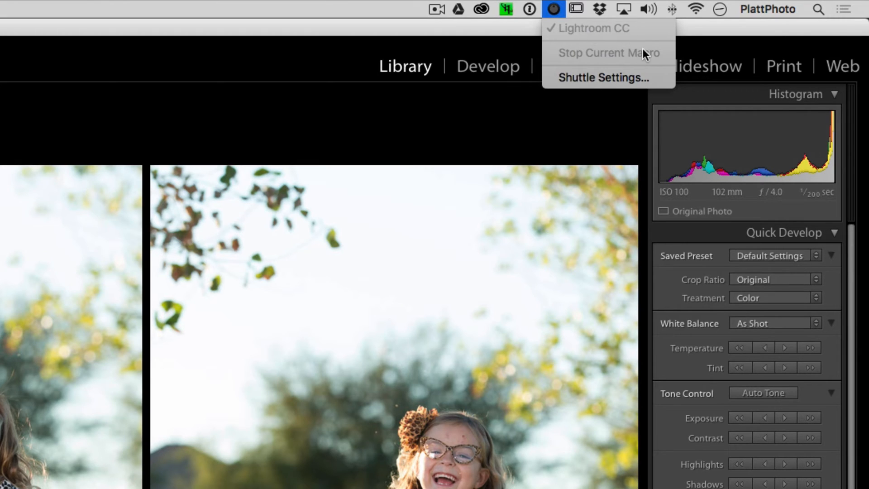
pyautogui.moveTo(619, 35)
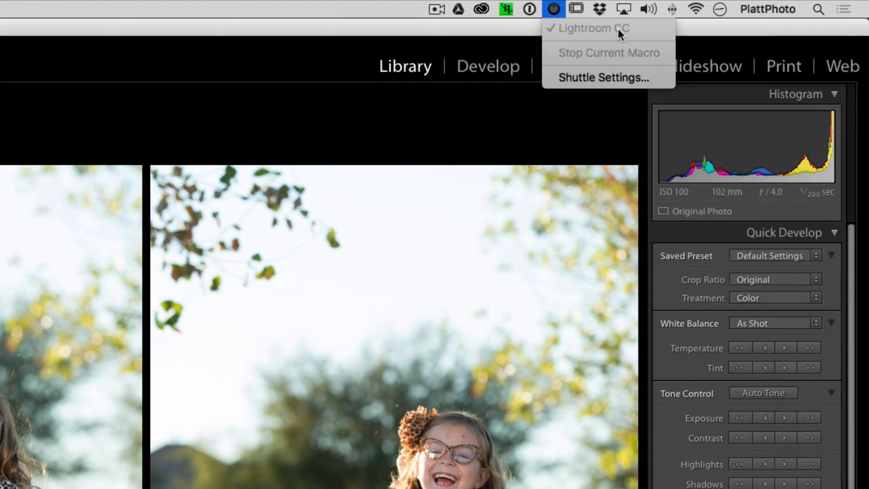
pyautogui.moveTo(601, 77)
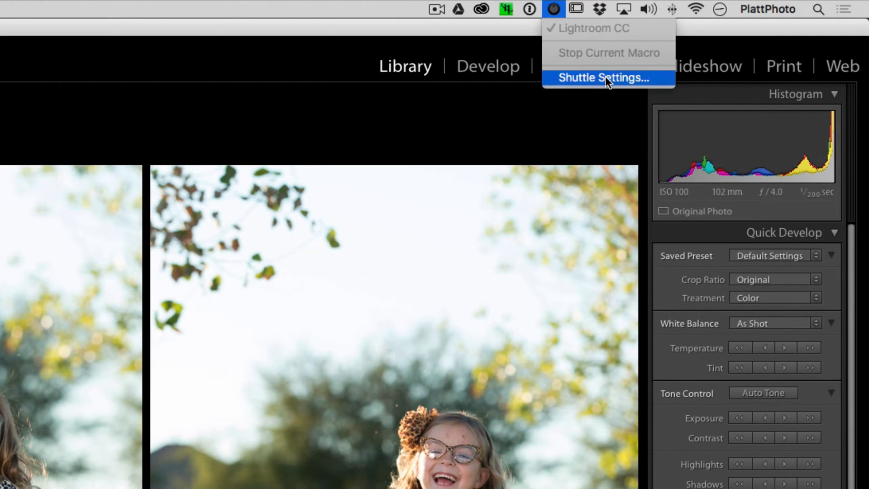
pyautogui.moveTo(585, 82)
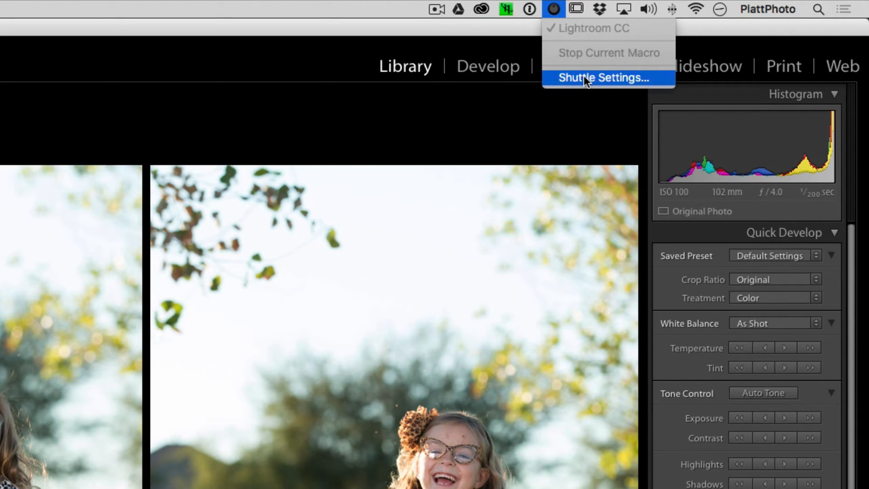
# Bring up Shuttle Settings and look through the All Applications button mappings.
pyautogui.click(601, 77)
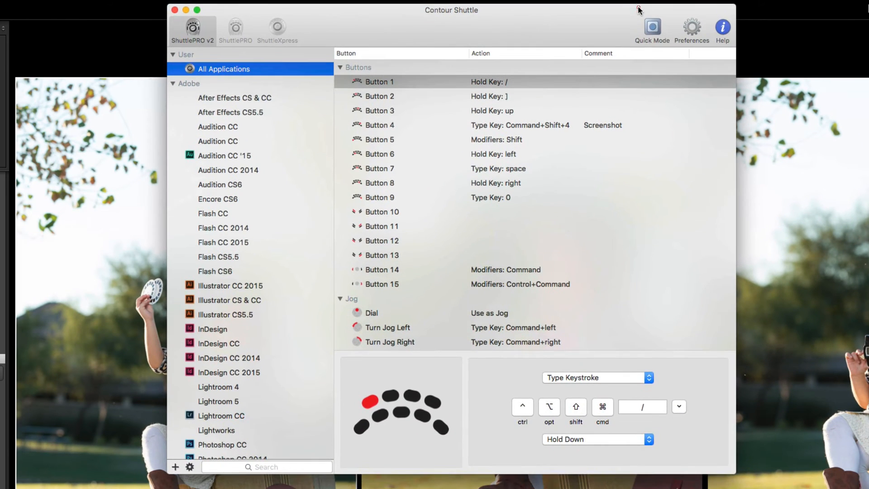
pyautogui.moveTo(331, 231)
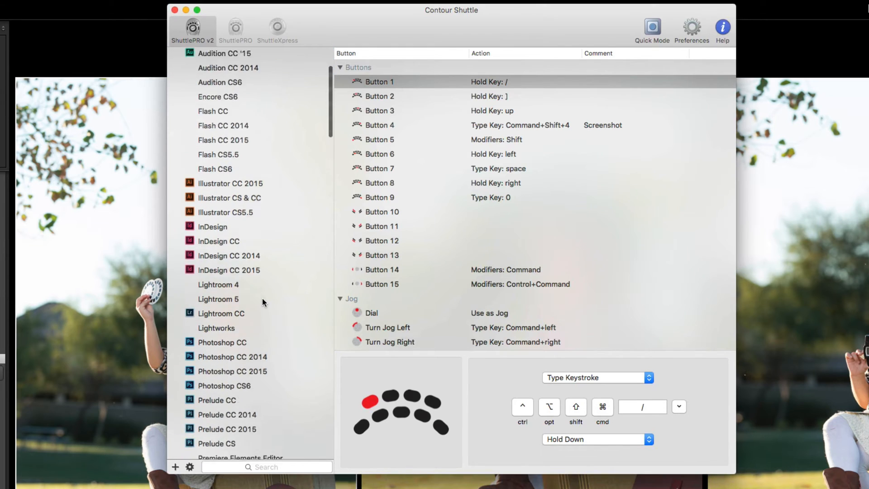
pyautogui.scroll(-3)
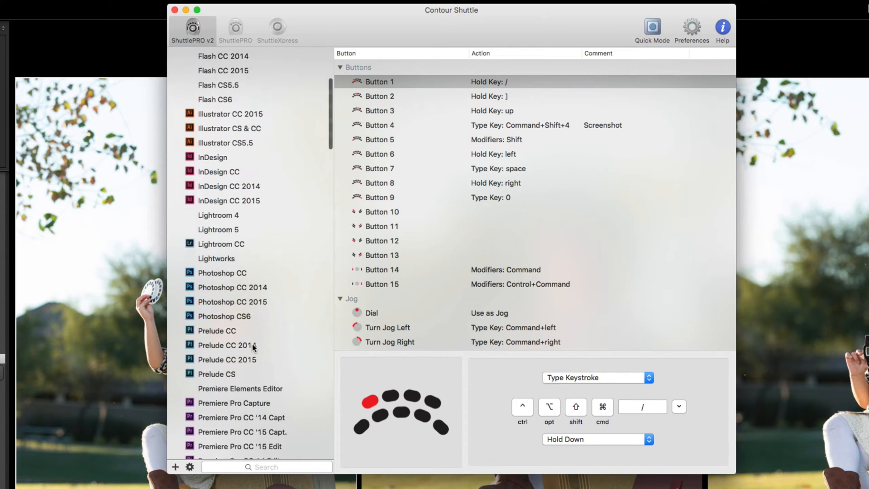
pyautogui.scroll(-3)
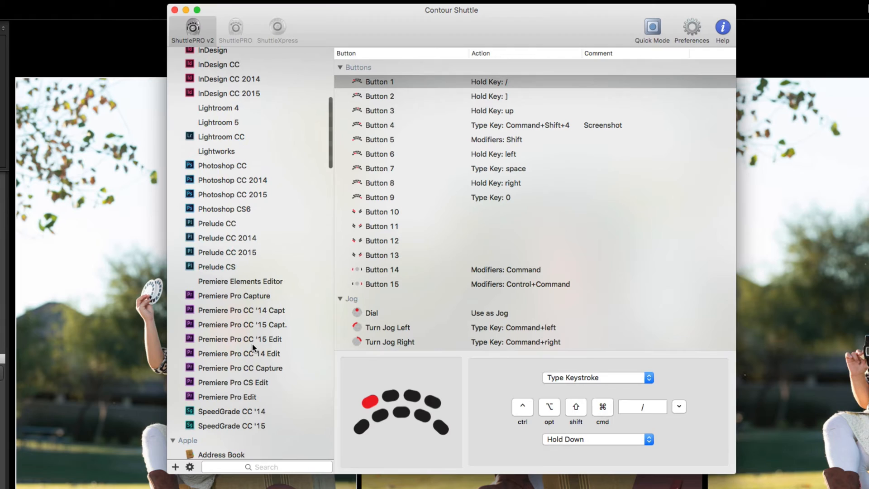
pyautogui.moveTo(556, 154)
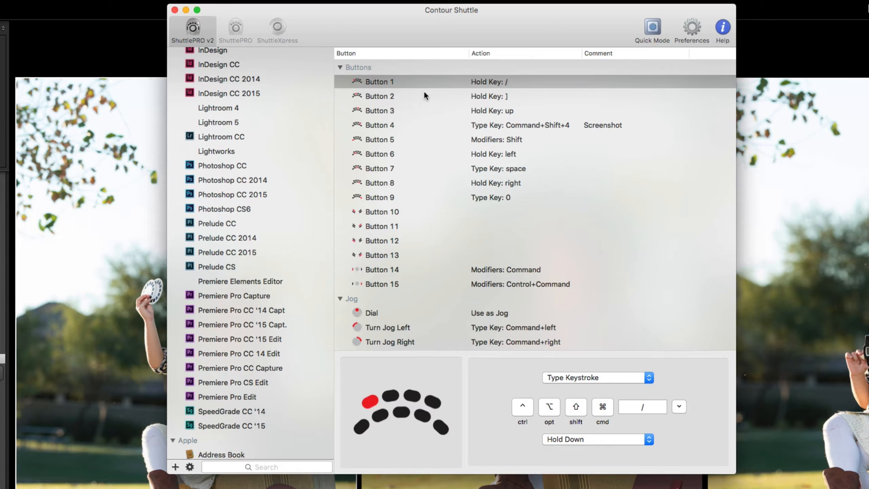
pyautogui.moveTo(342, 265)
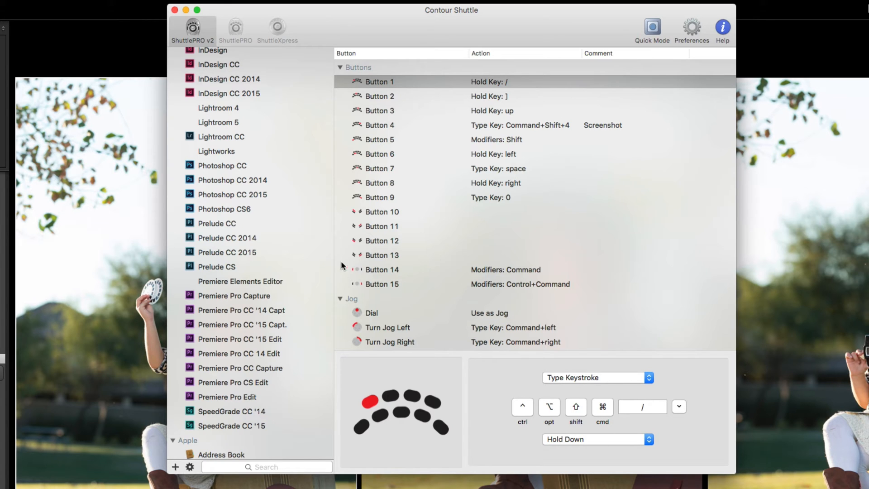
# Select Lightroom CC and review its Buttons, Jog and Shuttle zone assignments.
pyautogui.click(221, 137)
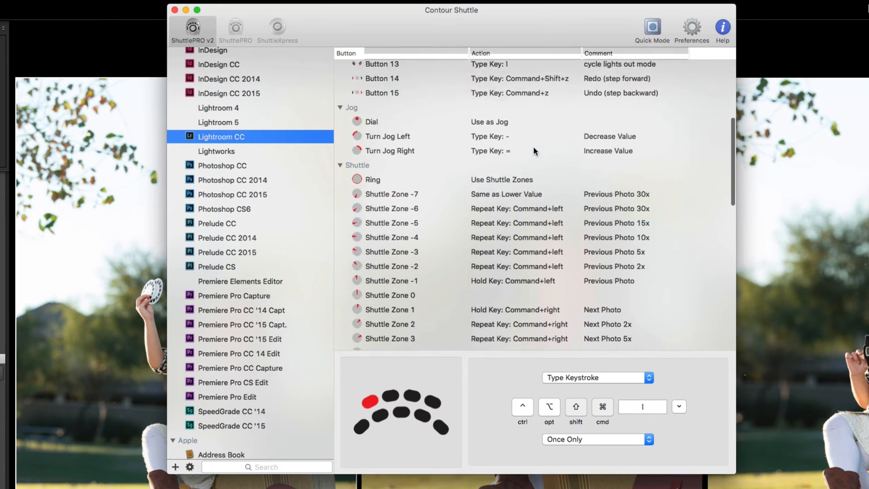
pyautogui.scroll(-3)
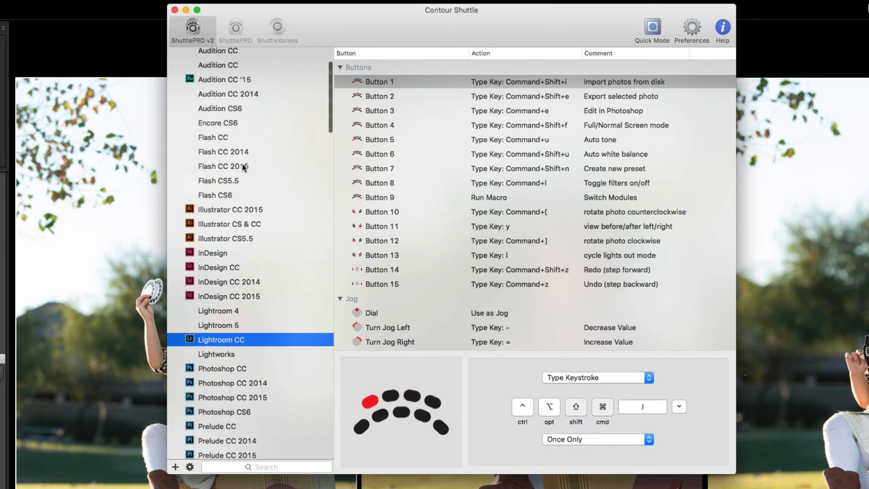
pyautogui.scroll(-3)
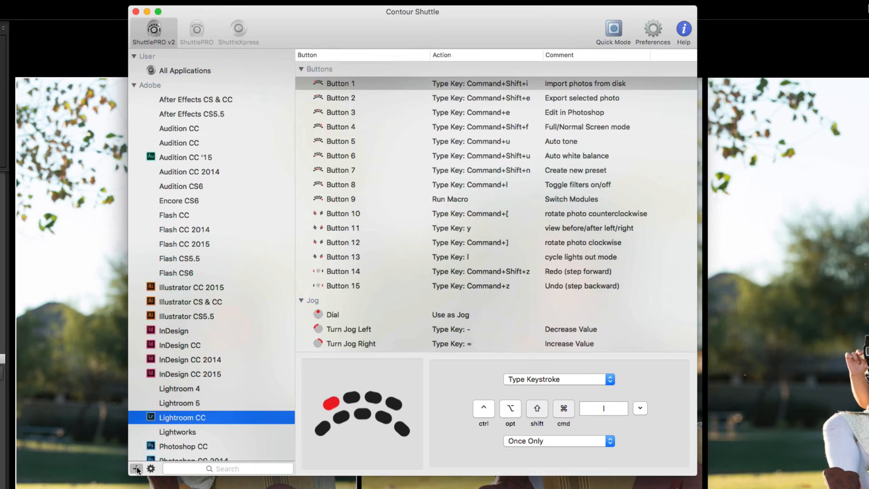
pyautogui.moveTo(137, 468)
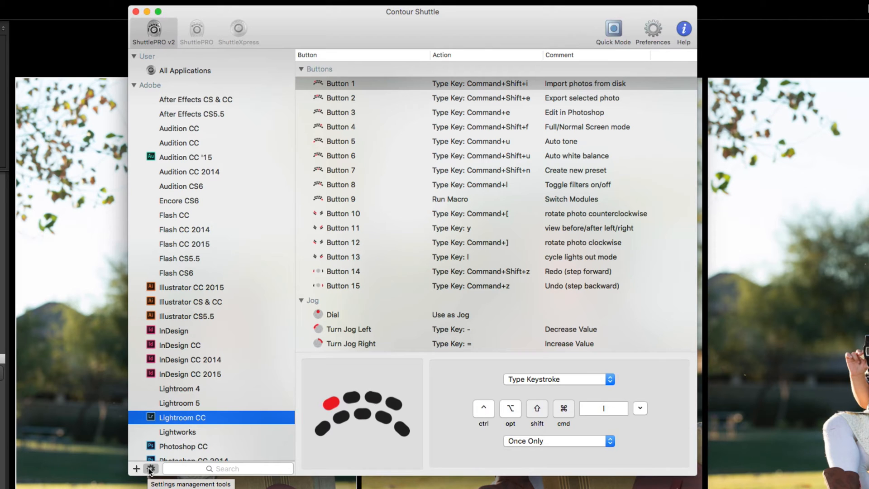
# From the gear settings-management menu, choose Import Settings….
pyautogui.click(147, 468)
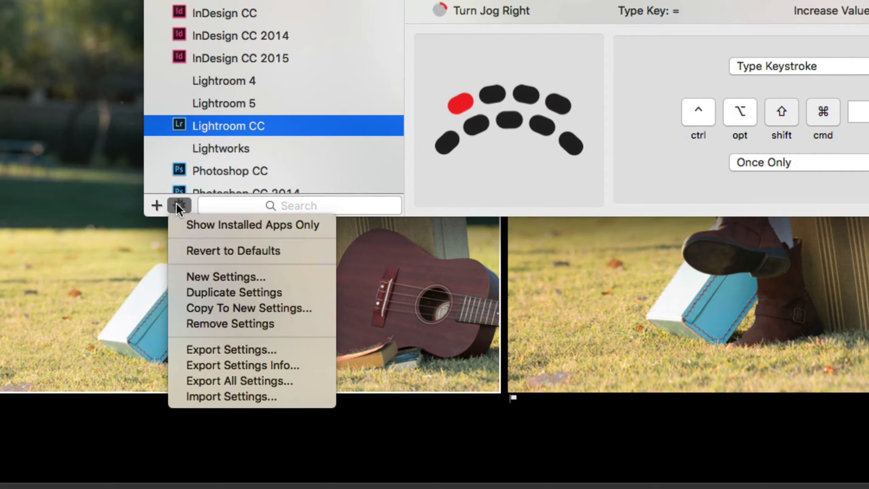
pyautogui.moveTo(231, 396)
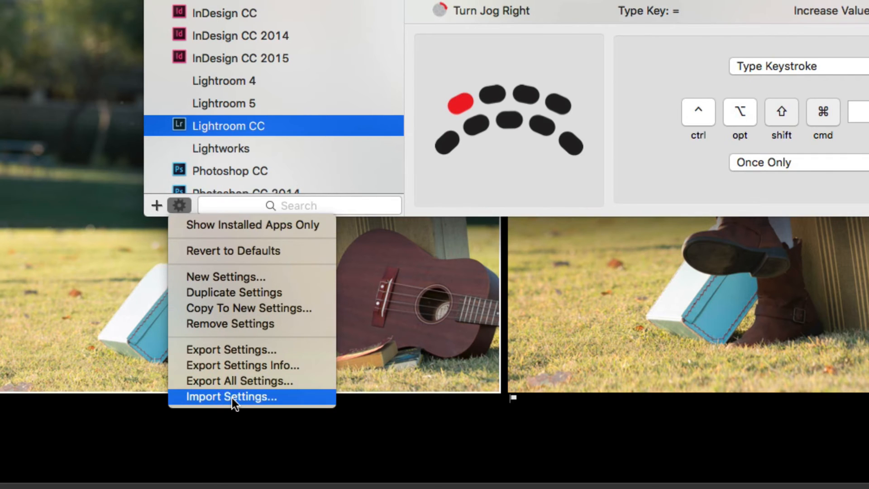
pyautogui.click(230, 396)
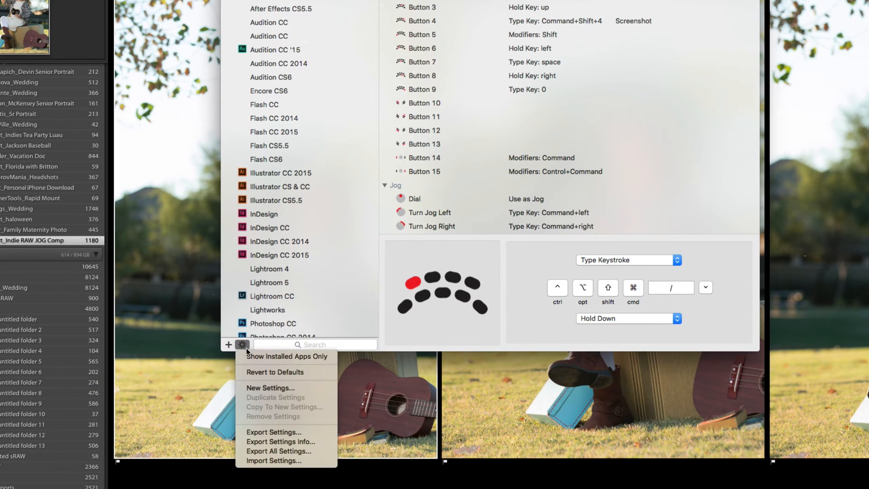
pyautogui.moveTo(274, 461)
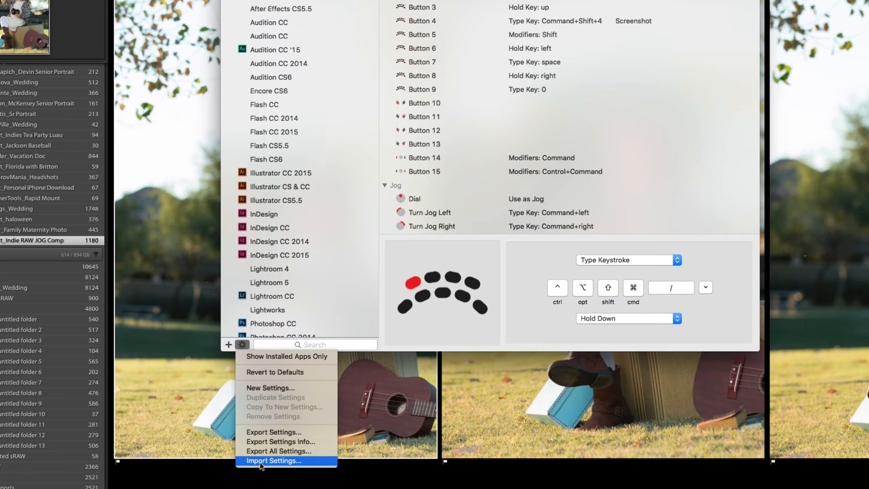
pyautogui.moveTo(279, 271)
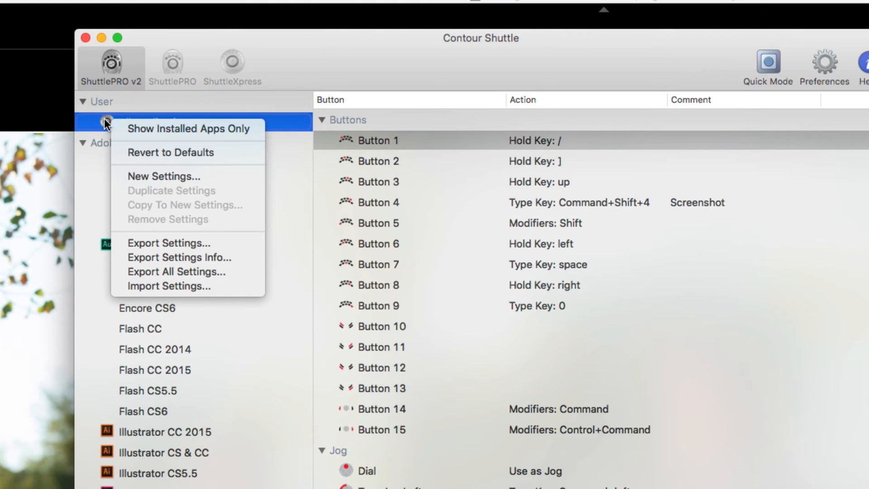
pyautogui.moveTo(188, 272)
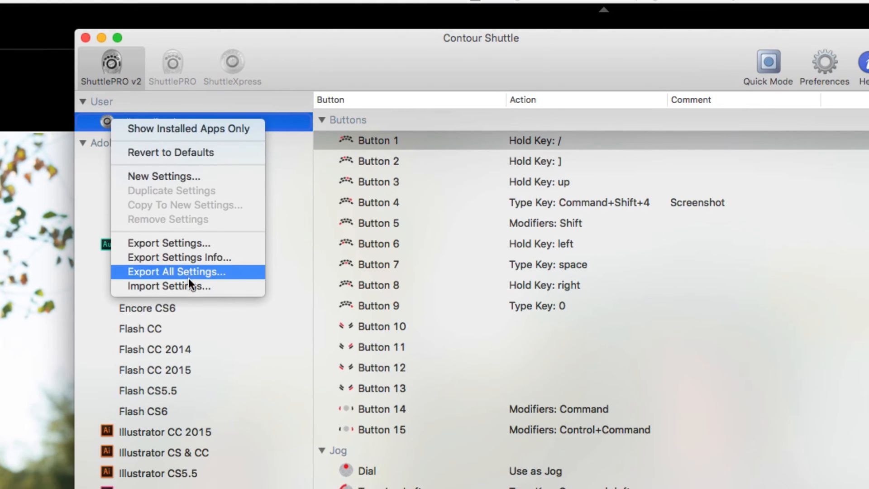
pyautogui.moveTo(191, 287)
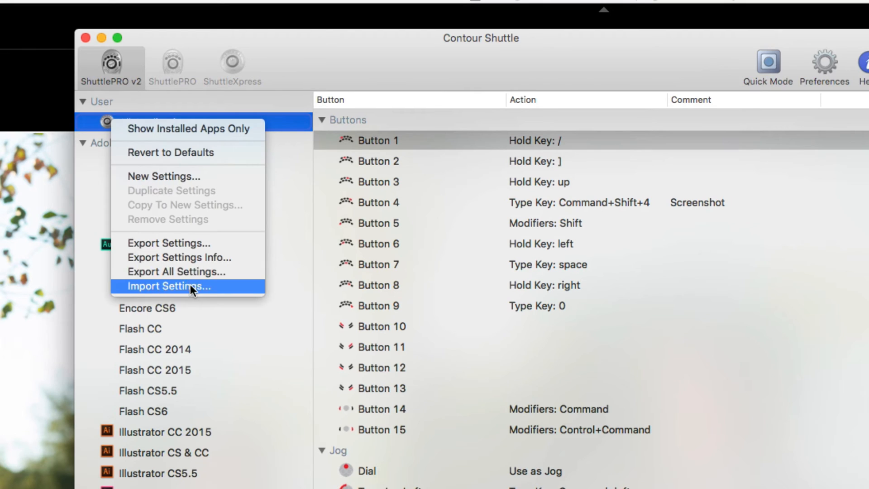
# Browse Desktop > Shuttle Pro 2 Settings > Import to Shuttle Pro 2 Driver and import LRCC Develop.shuttleSettings.
pyautogui.click(168, 286)
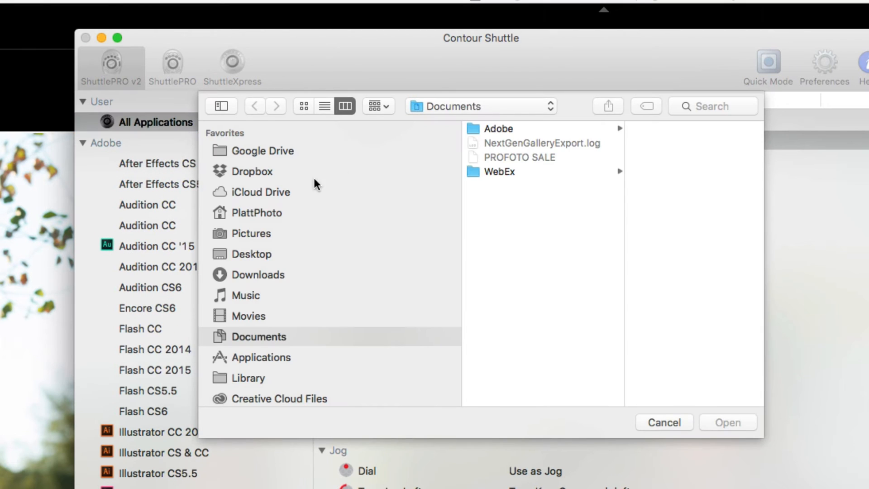
pyautogui.click(252, 253)
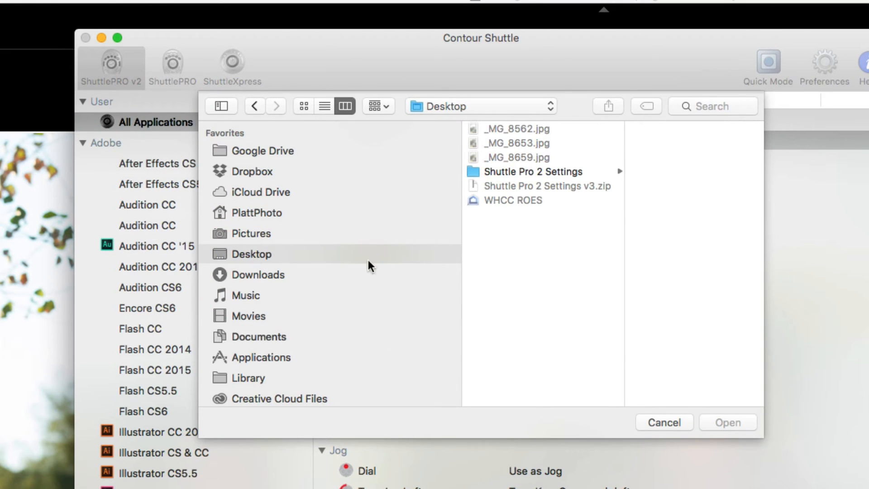
pyautogui.moveTo(606, 201)
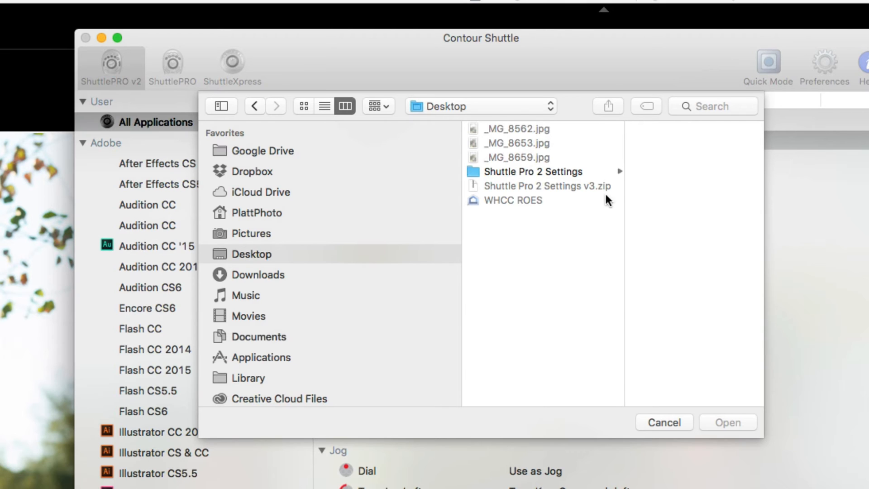
pyautogui.click(533, 171)
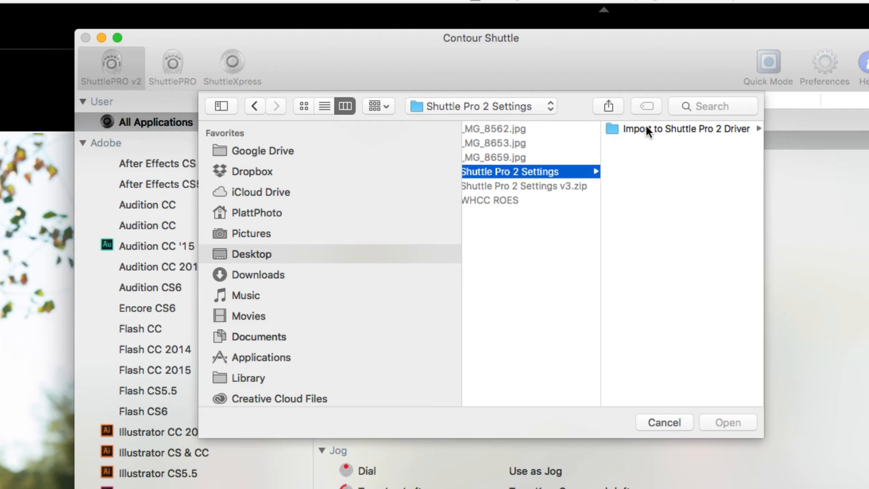
pyautogui.moveTo(762, 174)
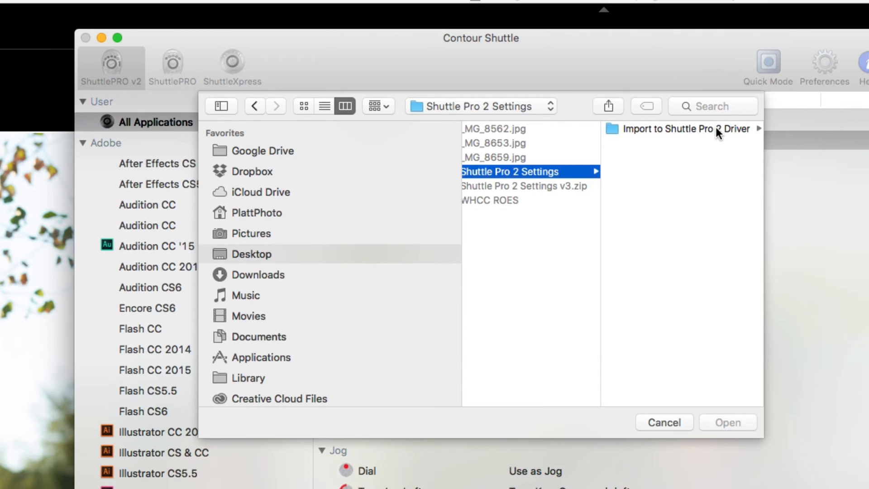
pyautogui.click(676, 129)
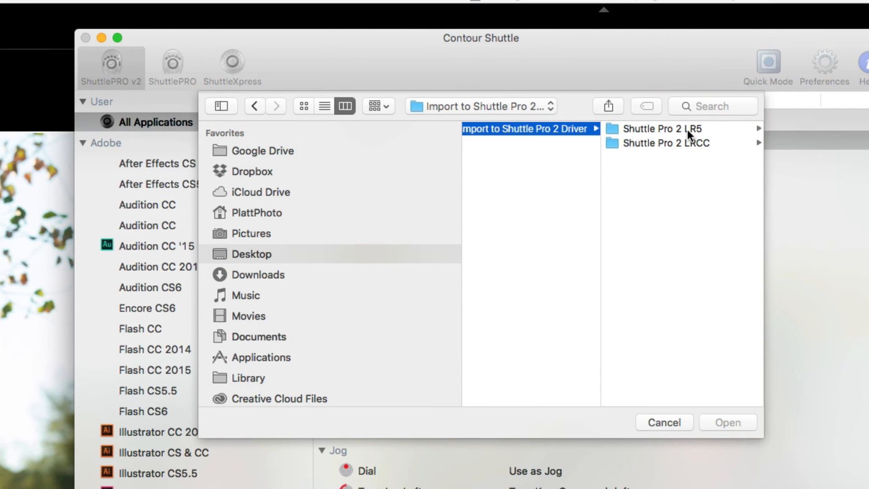
pyautogui.moveTo(691, 144)
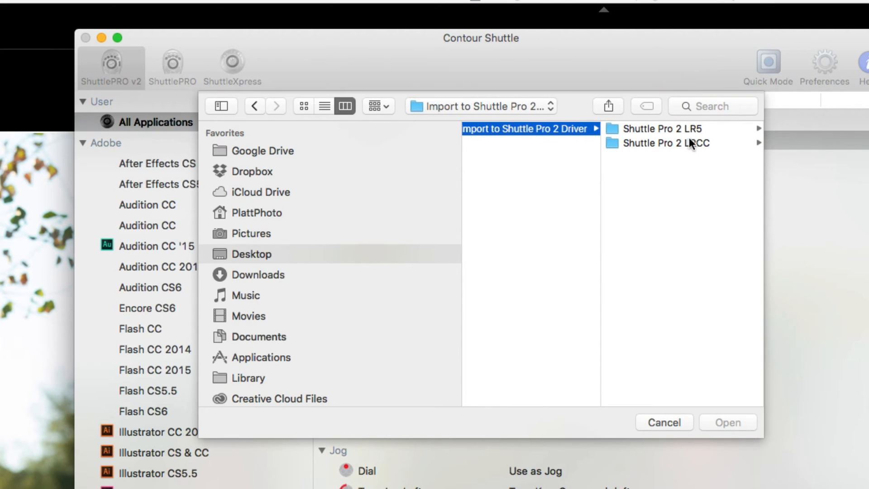
pyautogui.moveTo(700, 148)
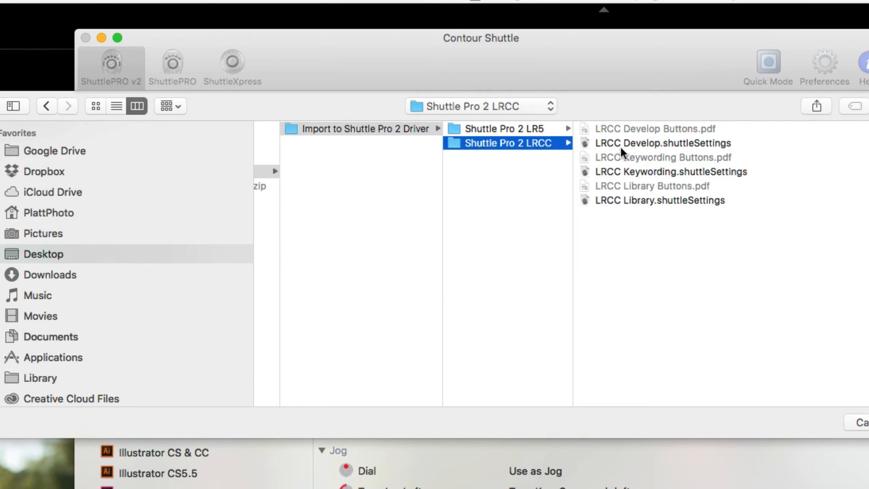
pyautogui.click(660, 143)
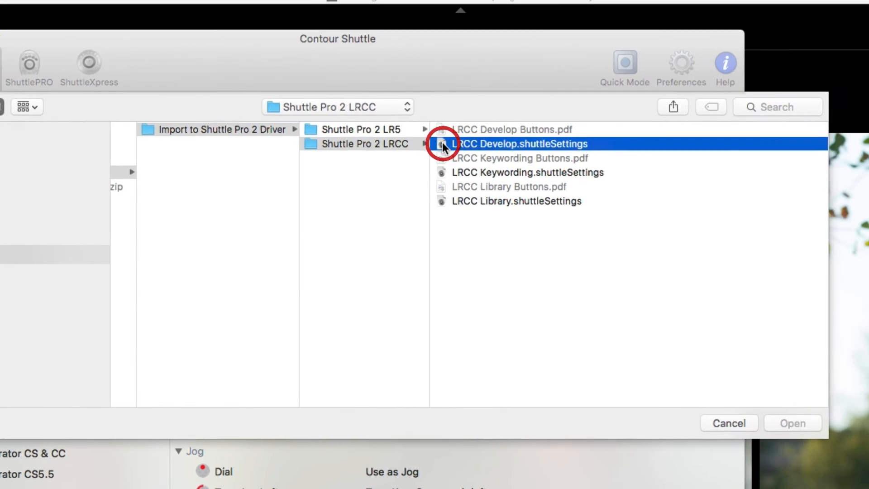
pyautogui.click(793, 423)
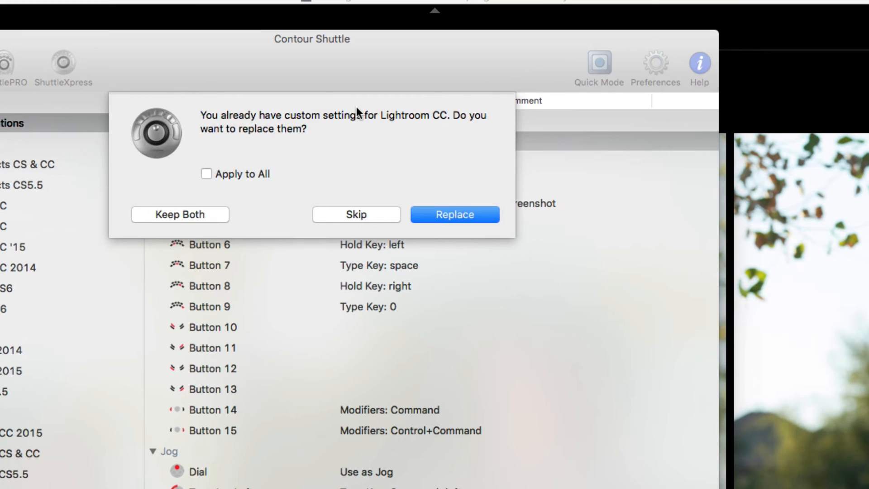
# Choose Keep Both so LRCC Develop is added alongside the existing Lightroom CC settings.
pyautogui.click(179, 214)
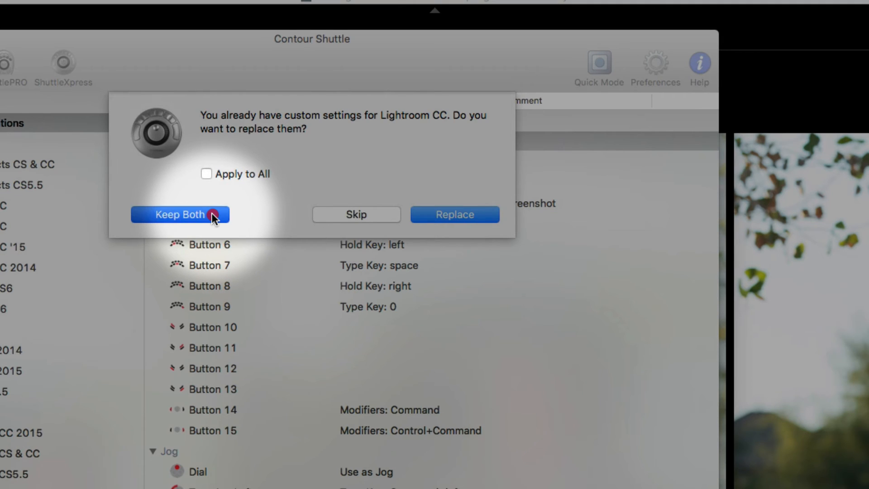
pyautogui.click(178, 215)
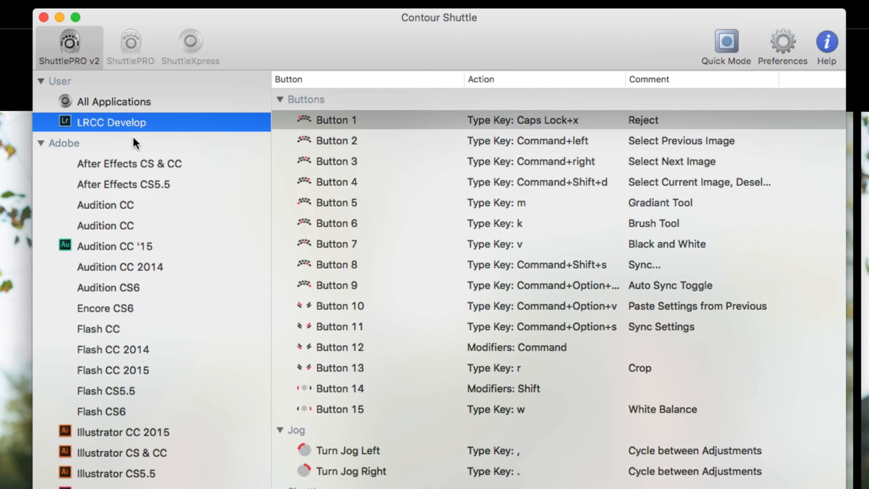
pyautogui.moveTo(129, 128)
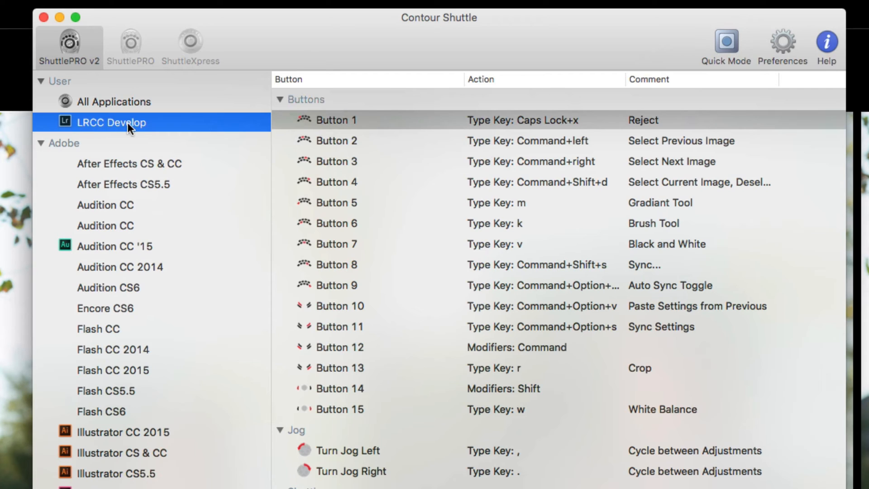
pyautogui.moveTo(60, 90)
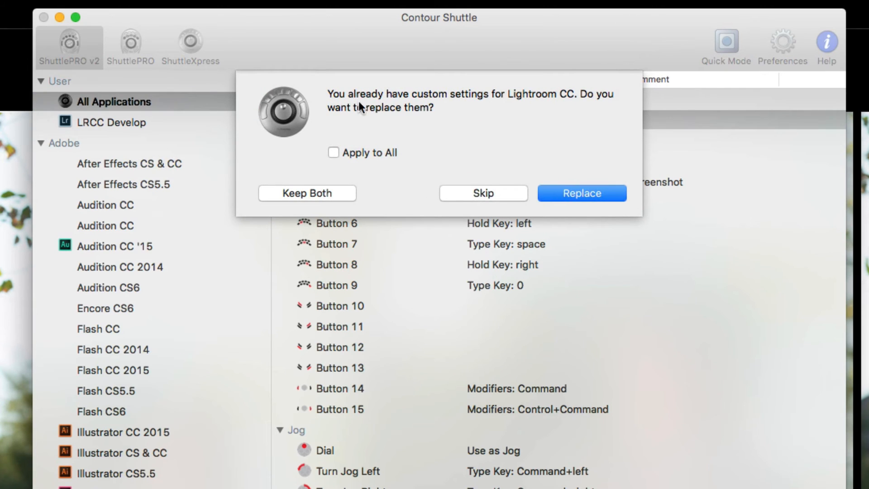
pyautogui.moveTo(281, 152)
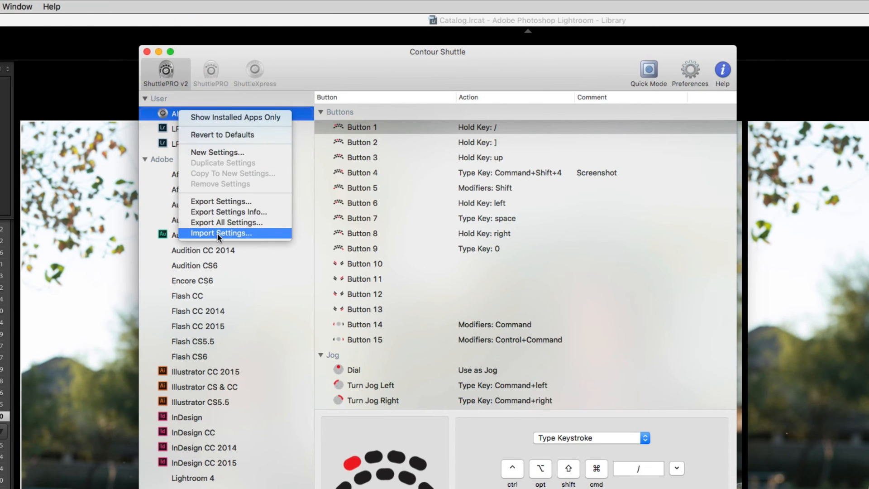
# Import LRCC Library.shuttleSettings and keep both, adding it as another user setting.
pyautogui.click(222, 233)
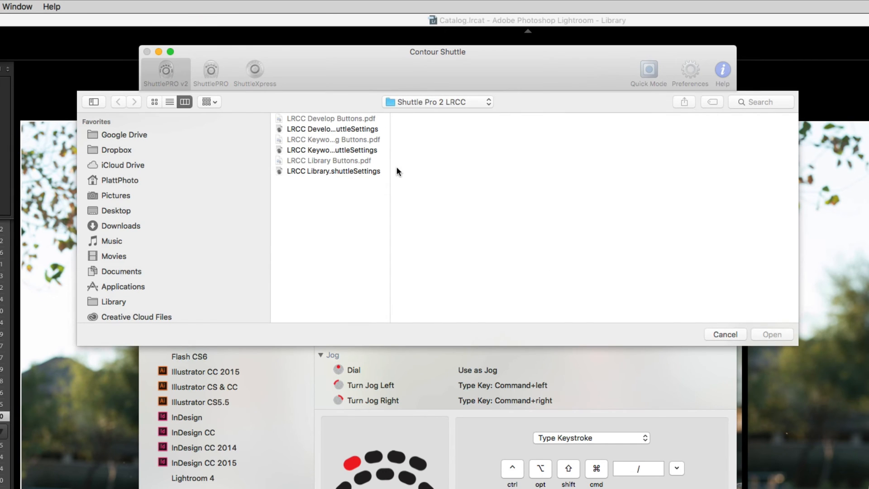
pyautogui.click(334, 171)
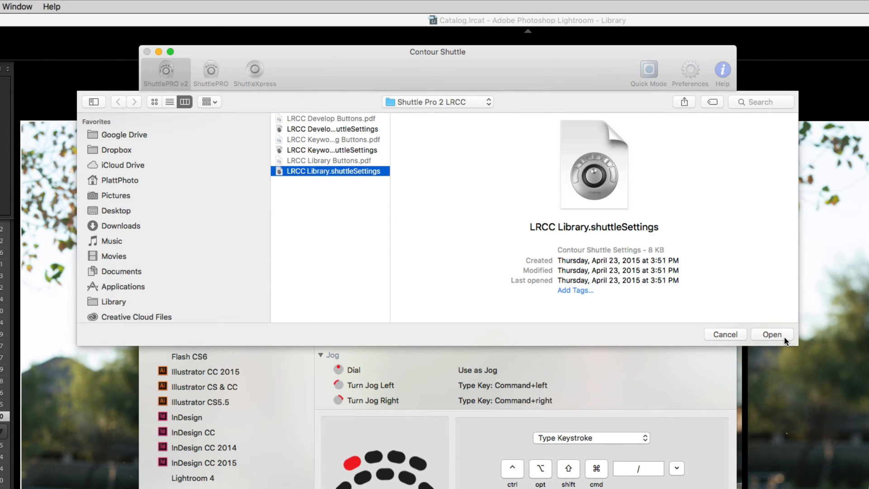
pyautogui.click(771, 334)
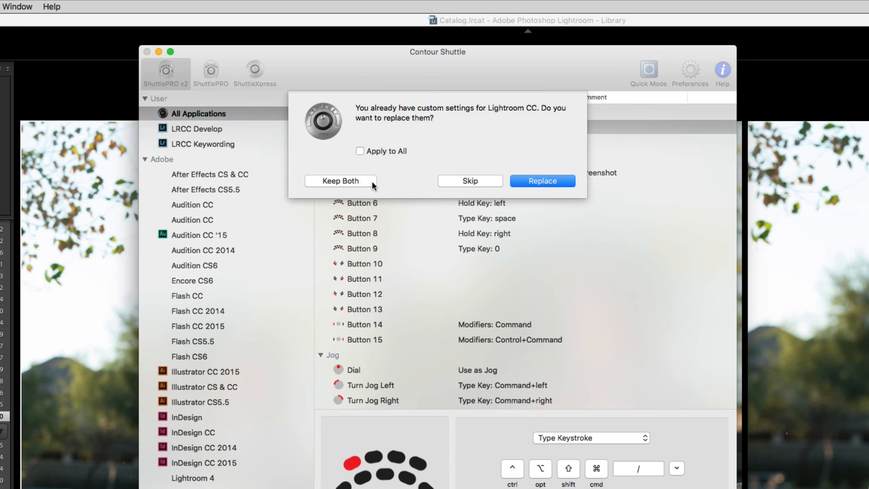
pyautogui.click(339, 181)
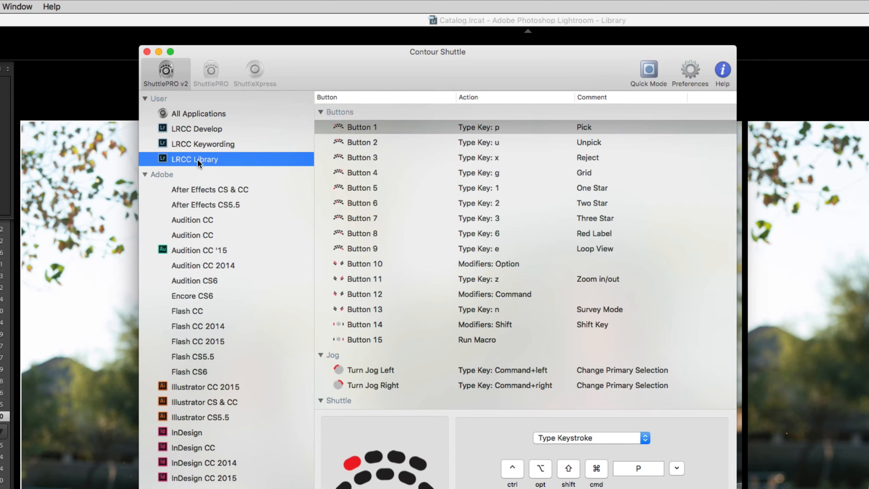
pyautogui.moveTo(191, 144)
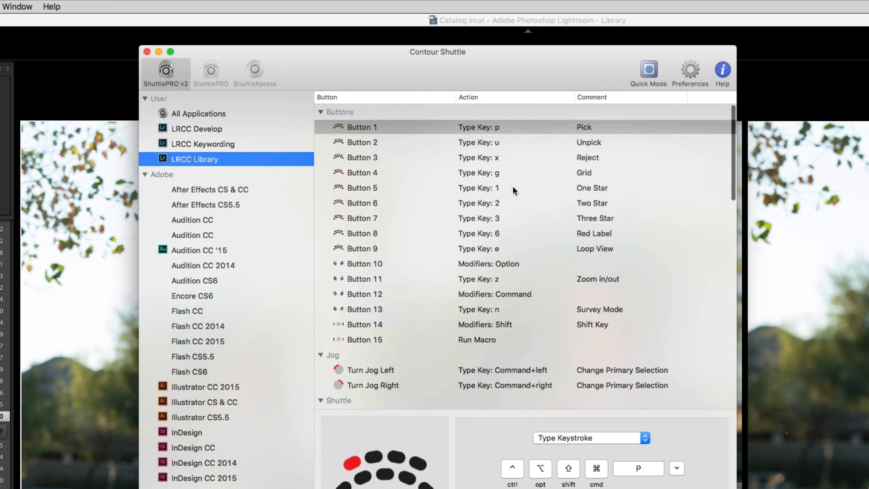
pyautogui.click(361, 126)
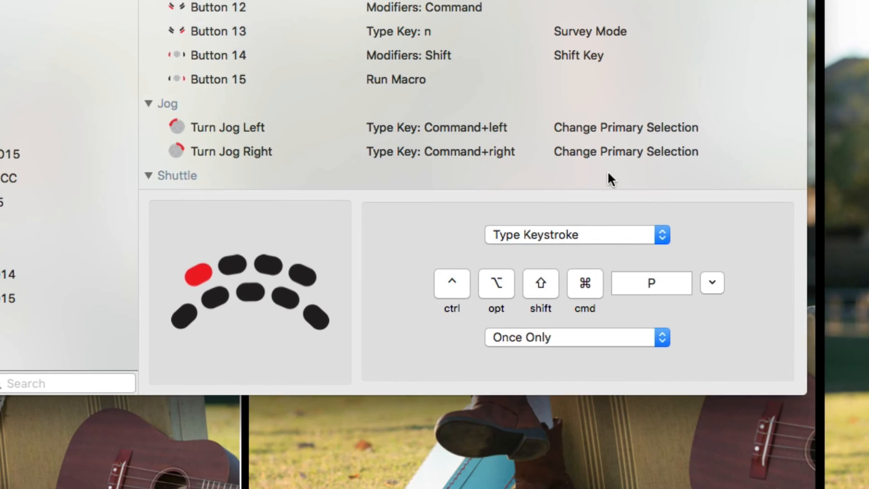
pyautogui.moveTo(698, 253)
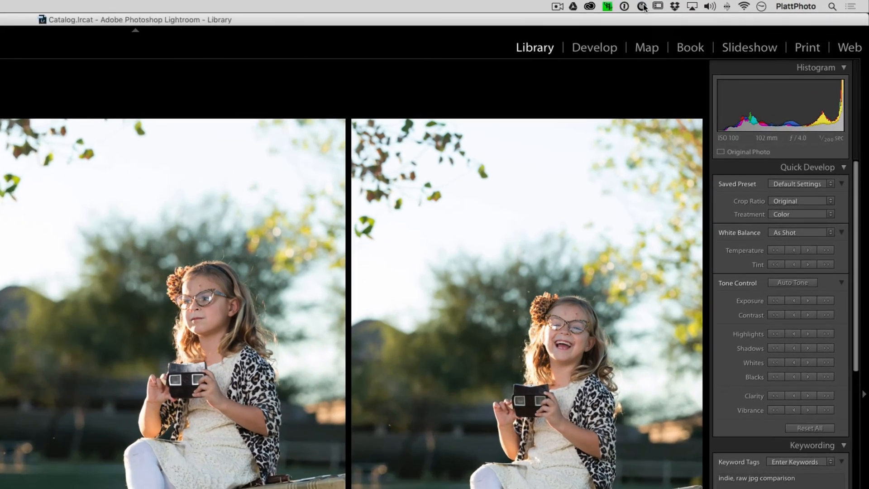
# Show the Shuttle menu now listing Lightroom CC, LRCC Develop, LRCC Keywording and LRCC Library.
pyautogui.click(640, 6)
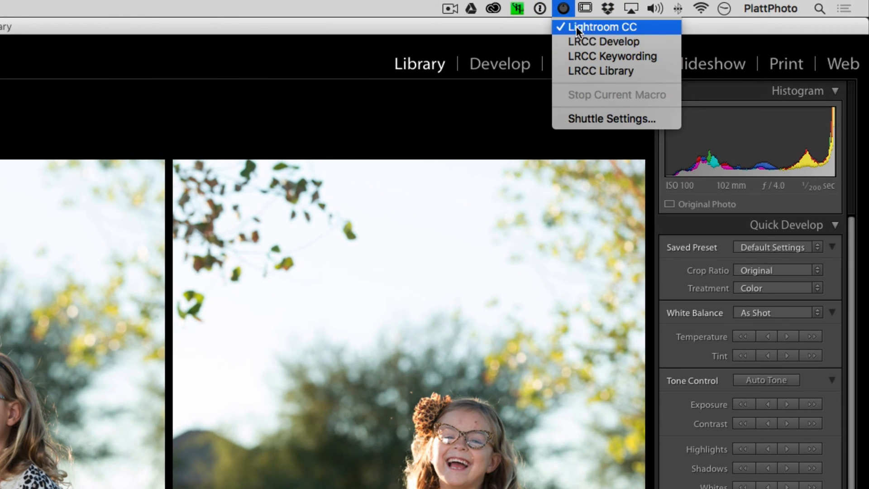
pyautogui.moveTo(600, 71)
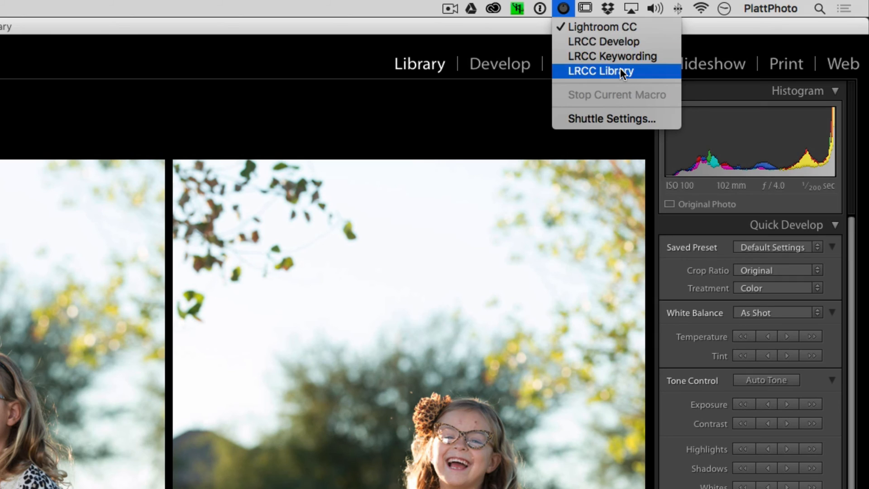
pyautogui.moveTo(592, 56)
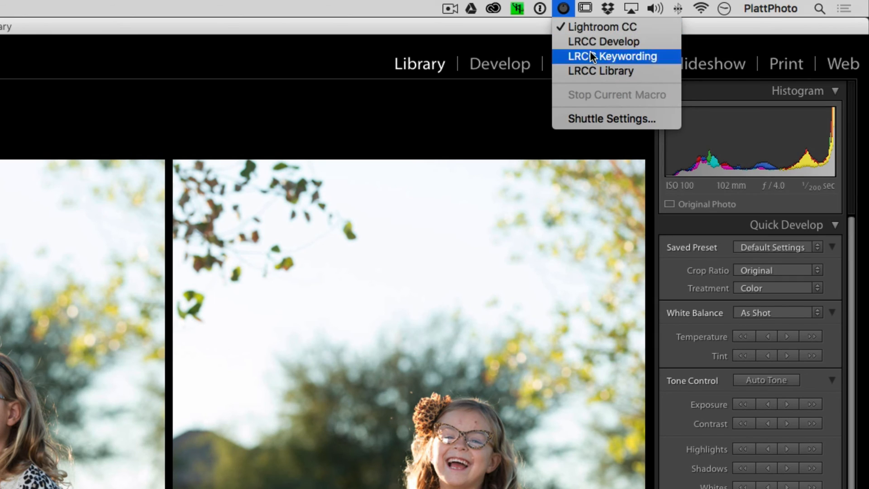
pyautogui.moveTo(613, 70)
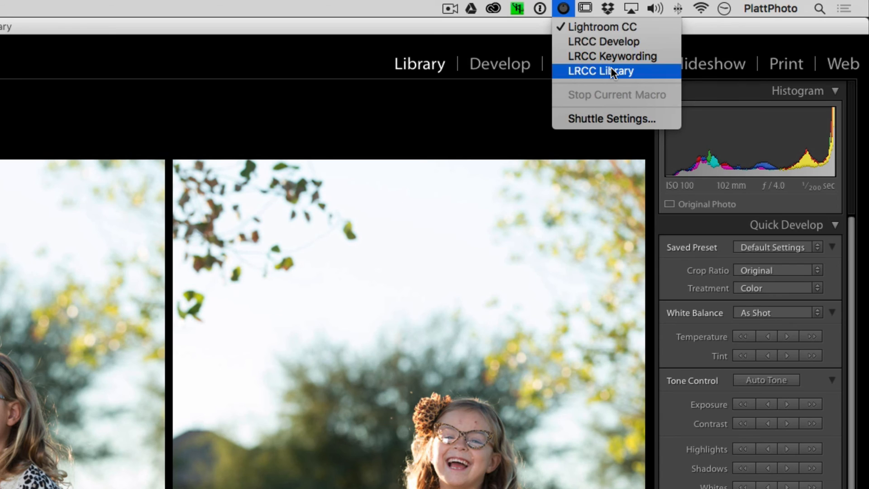
pyautogui.moveTo(612, 56)
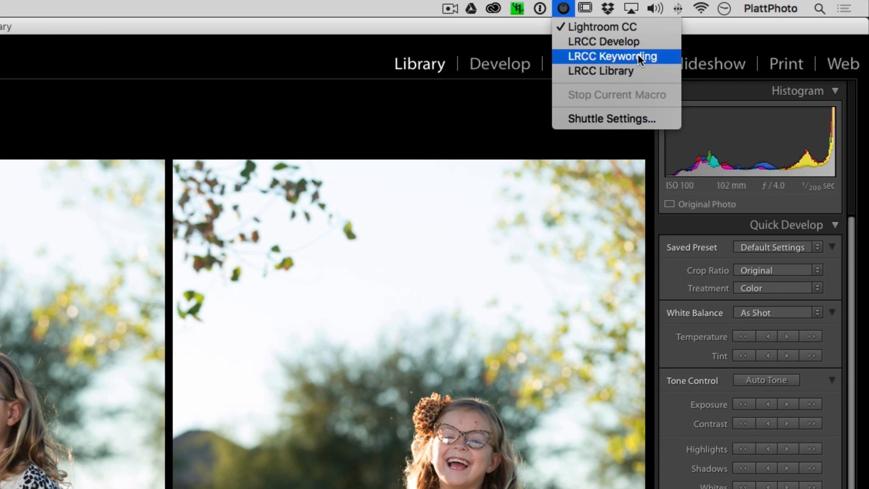
pyautogui.moveTo(603, 42)
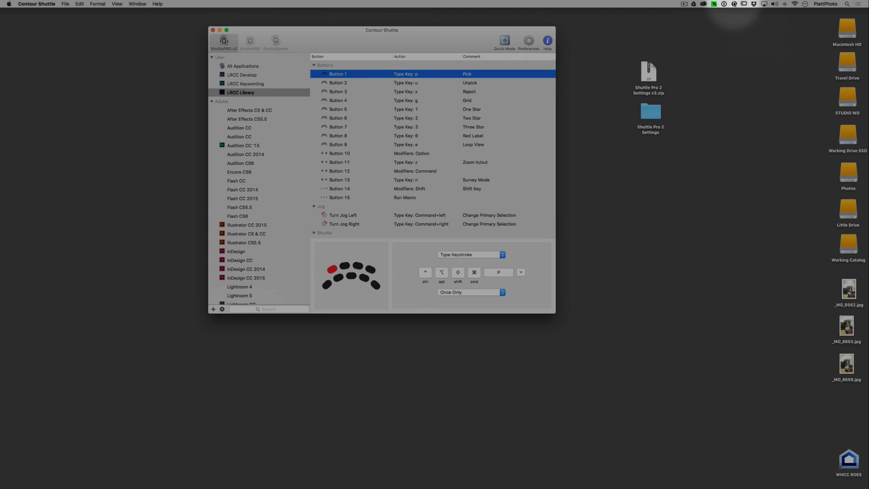
pyautogui.click(734, 4)
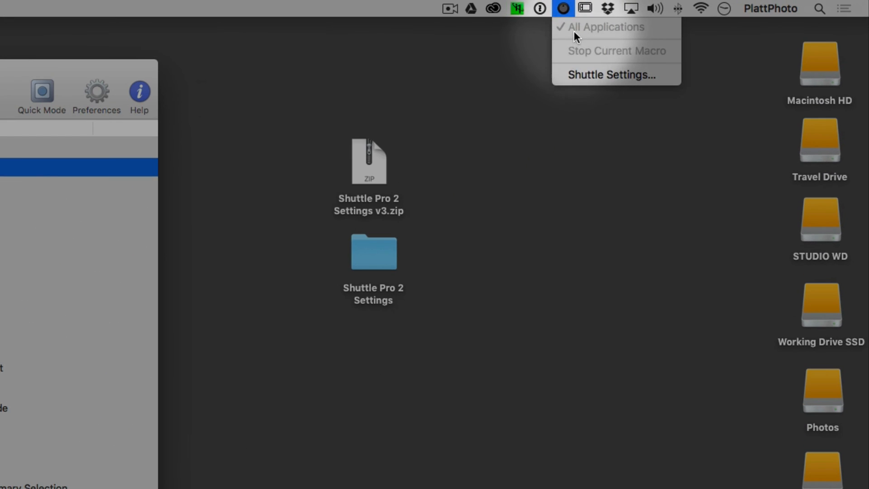
pyautogui.click(563, 8)
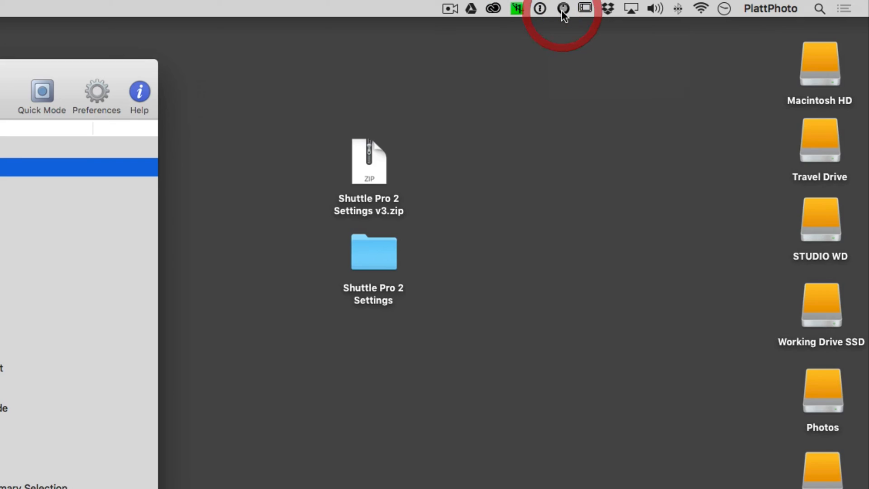
pyautogui.click(563, 9)
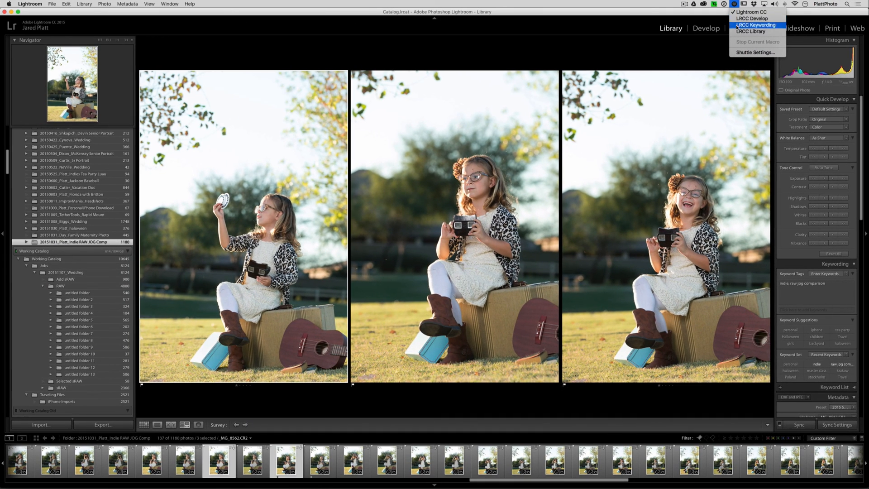
pyautogui.moveTo(755, 18)
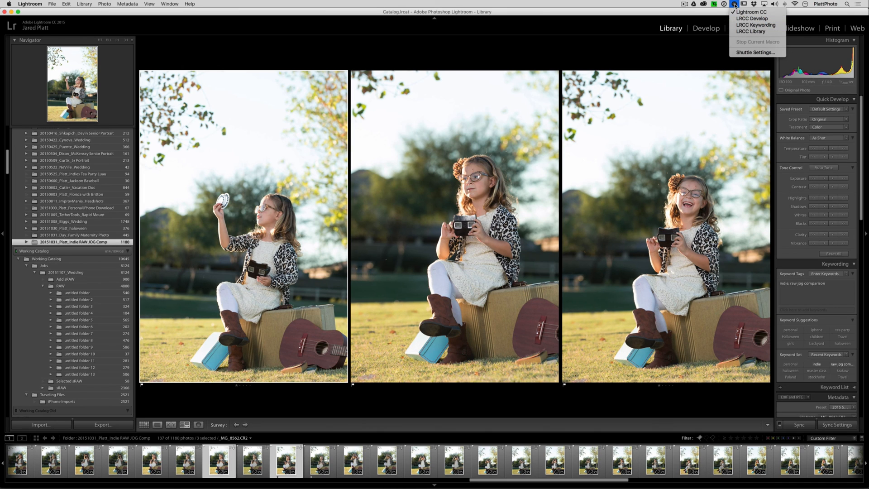
# Dismiss the Shuttle menu, returning to the Library grid of three photos.
pyautogui.click(735, 4)
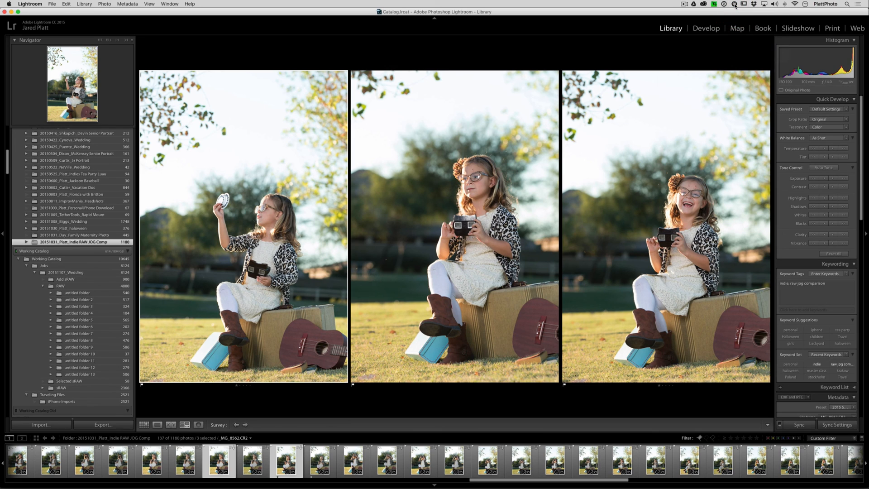